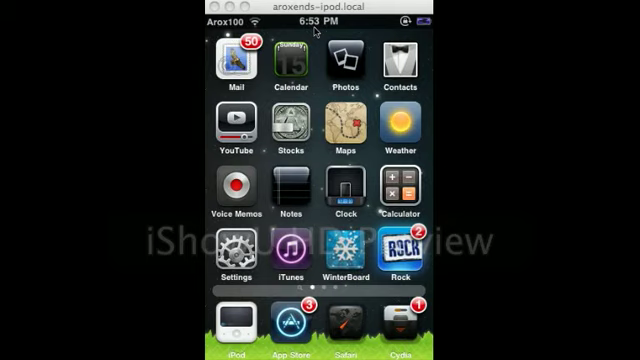
Launch Cydia from the dock to reach the Welcome to Cydia page.
{"action": "left_click", "coordinate": [406, 312]}
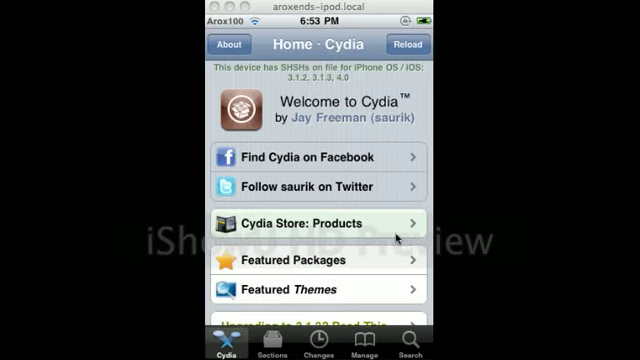
Search Cydia for 'makeitmine' and queue the MakeItMine package for installation.
{"action": "left_click", "coordinate": [608, 345]}
{"action": "type", "text": "makeitm"}
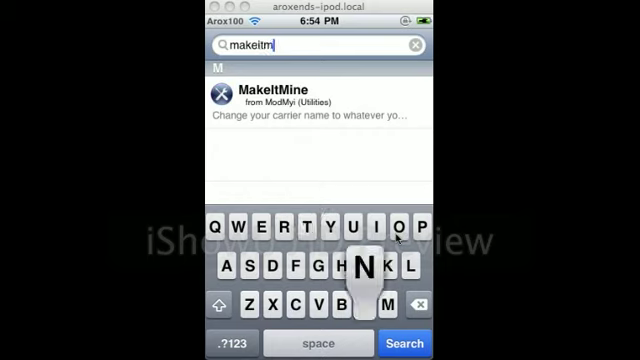
{"action": "type", "text": "ine"}
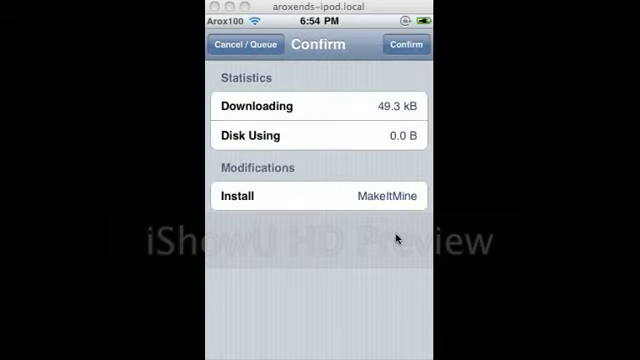
Confirm the MakeItMine install and return to Cydia once it completes.
{"action": "left_click", "coordinate": [404, 45]}
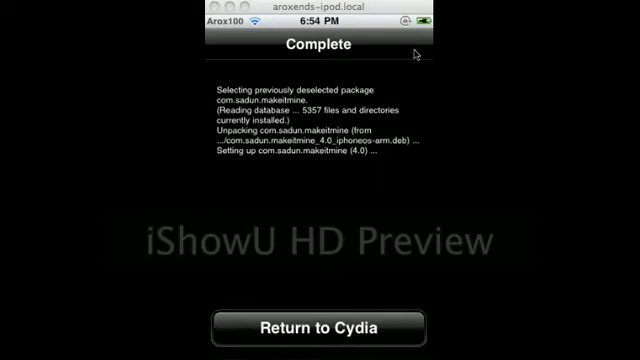
{"action": "left_click", "coordinate": [319, 327]}
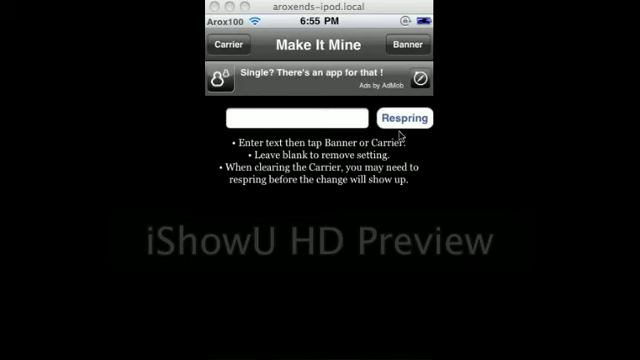
Apply 'Youtube' as carrier and banner name, then enter 'Arox100' as a new name.
{"action": "left_click", "coordinate": [290, 117]}
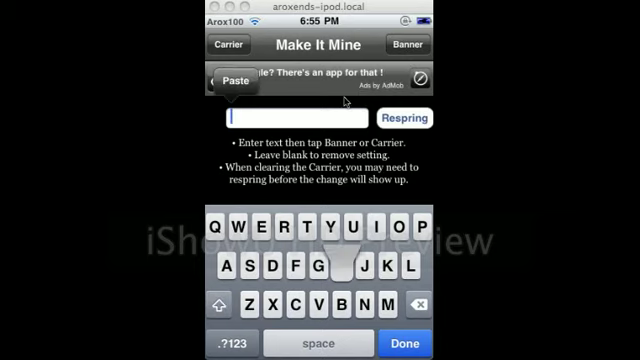
{"action": "type", "text": "Y"}
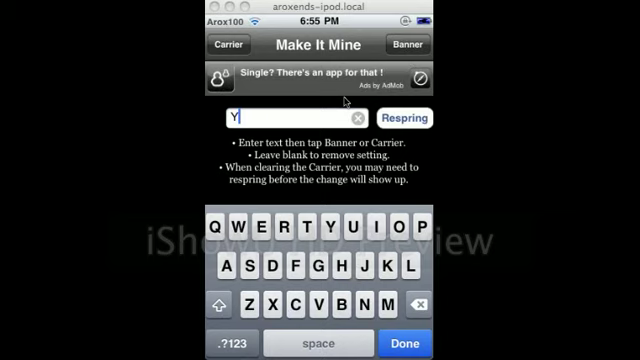
{"action": "type", "text": "outube"}
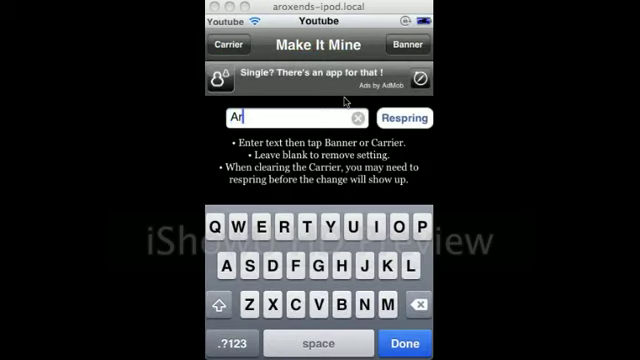
{"action": "type", "text": "ox100"}
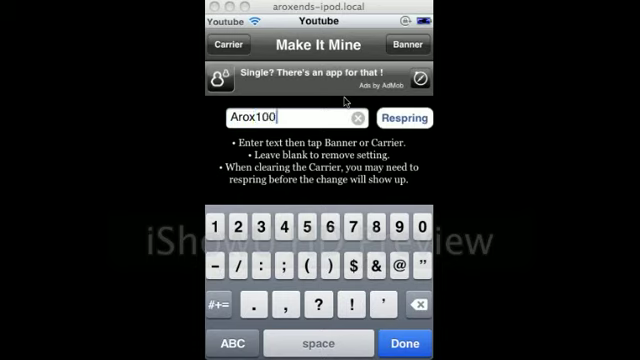